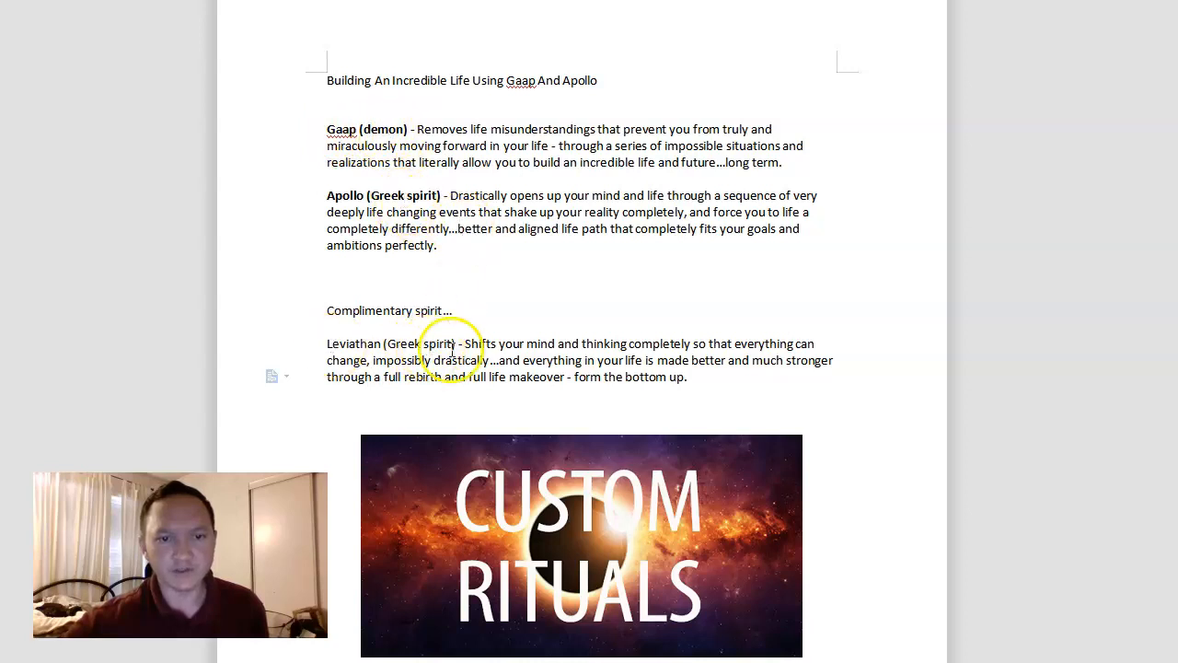
left_click(803, 390)
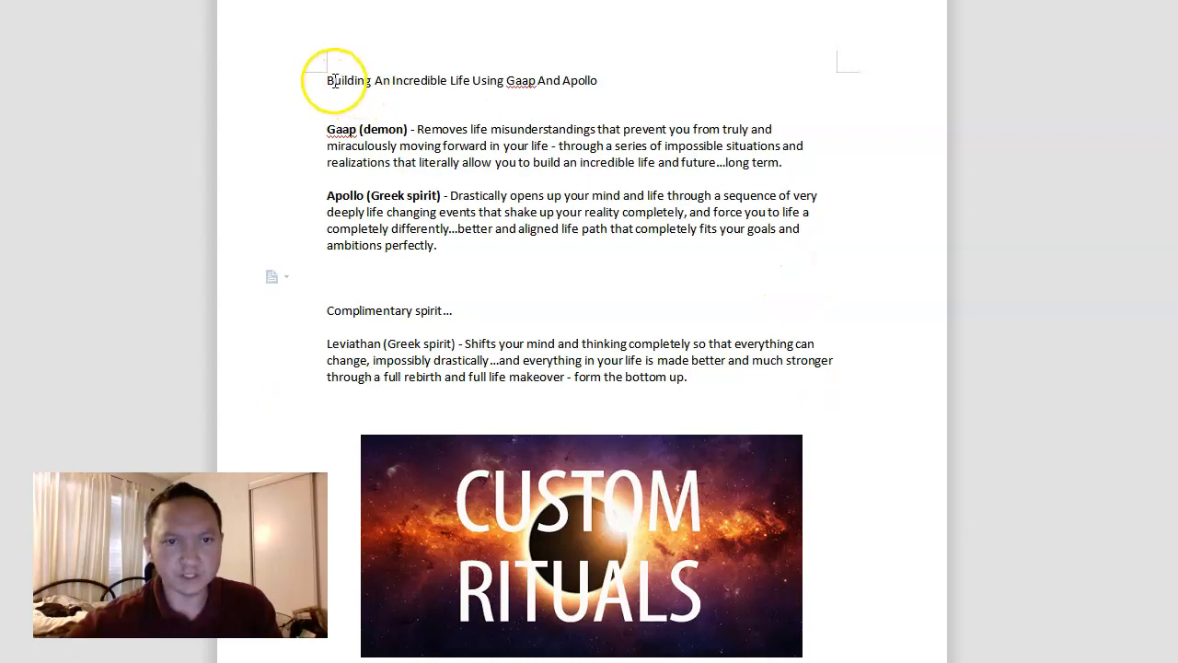
mouse_move(811, 291)
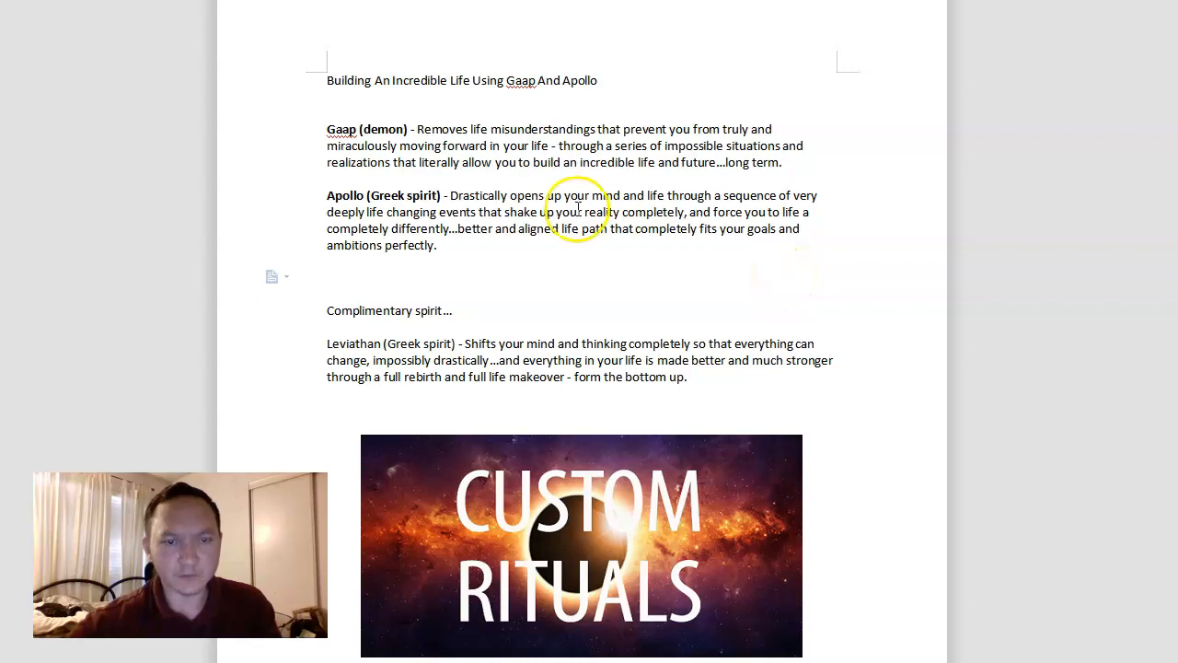
mouse_move(795, 269)
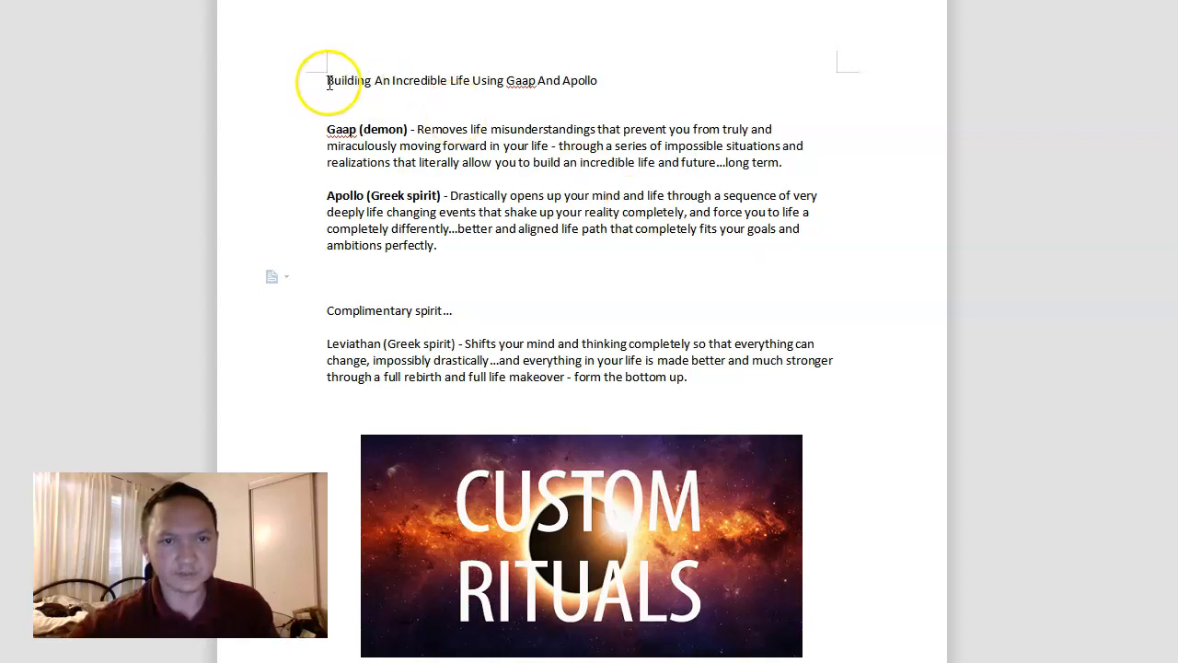
mouse_move(807, 283)
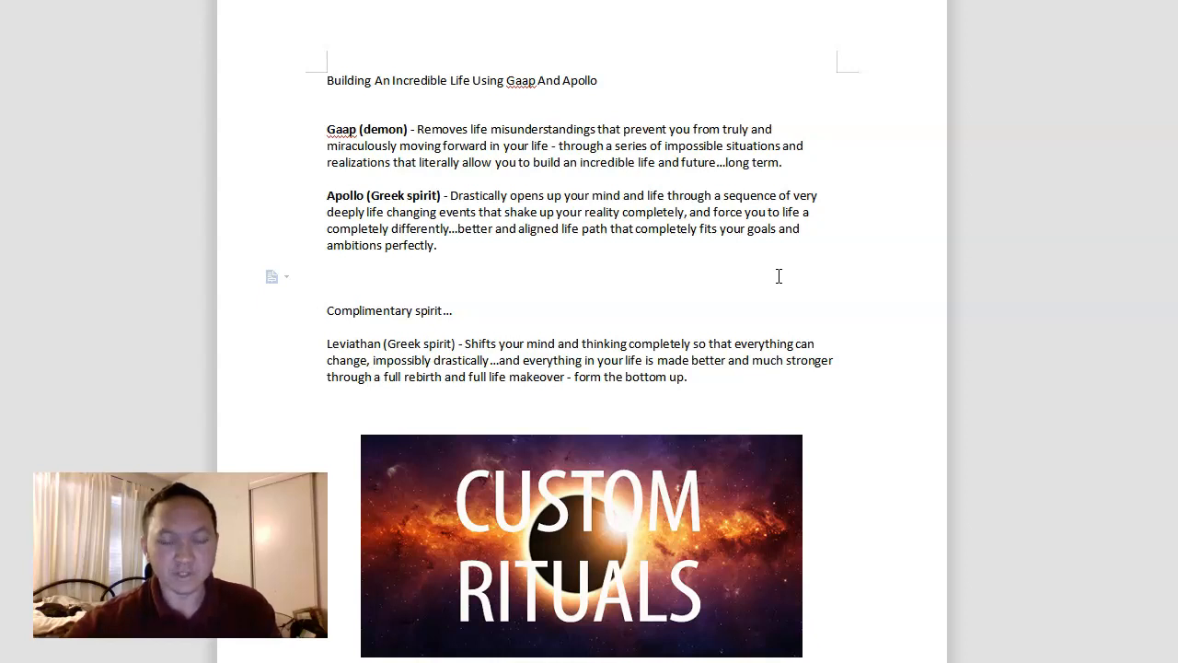
mouse_move(797, 273)
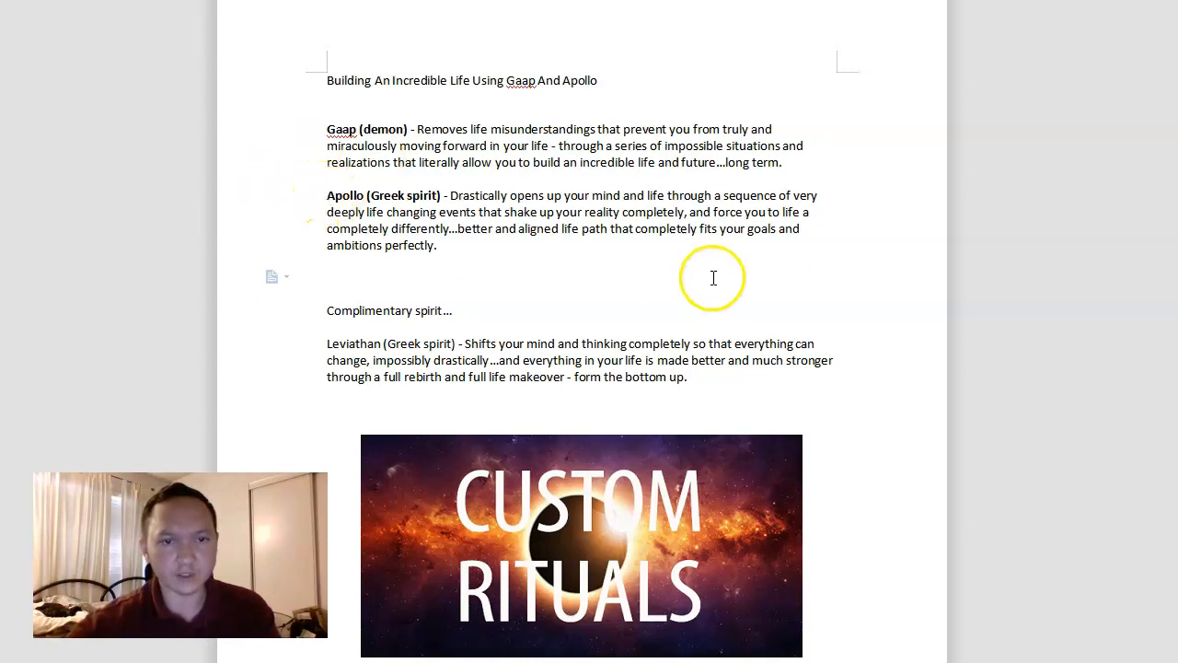
mouse_move(797, 273)
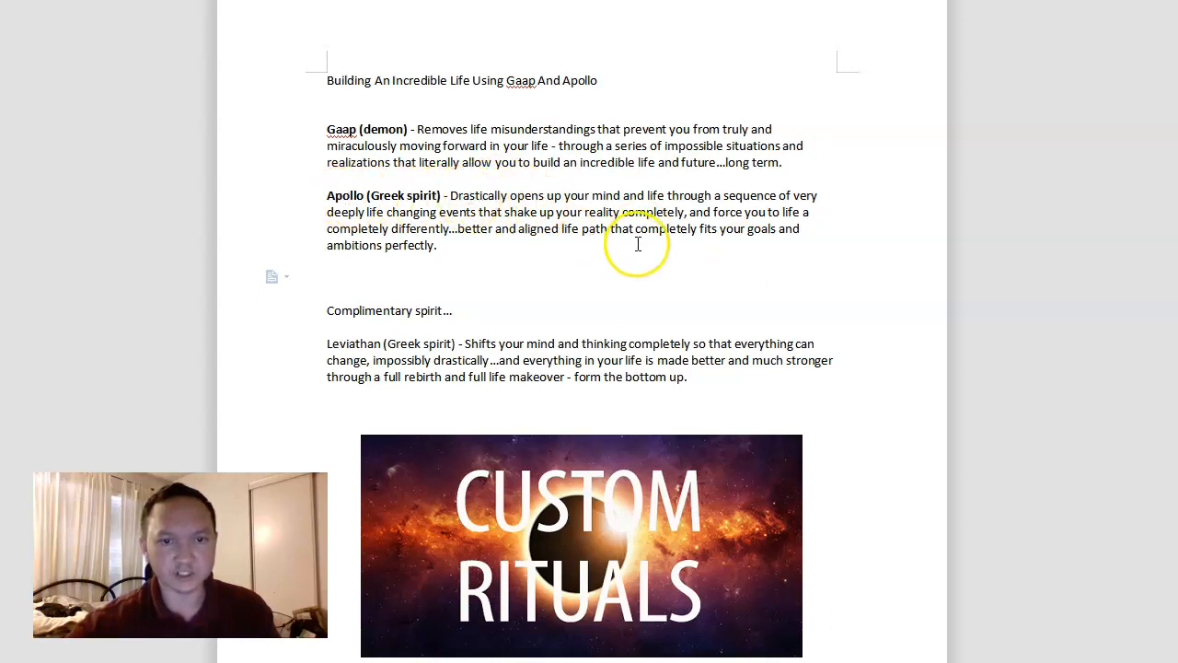
mouse_move(799, 285)
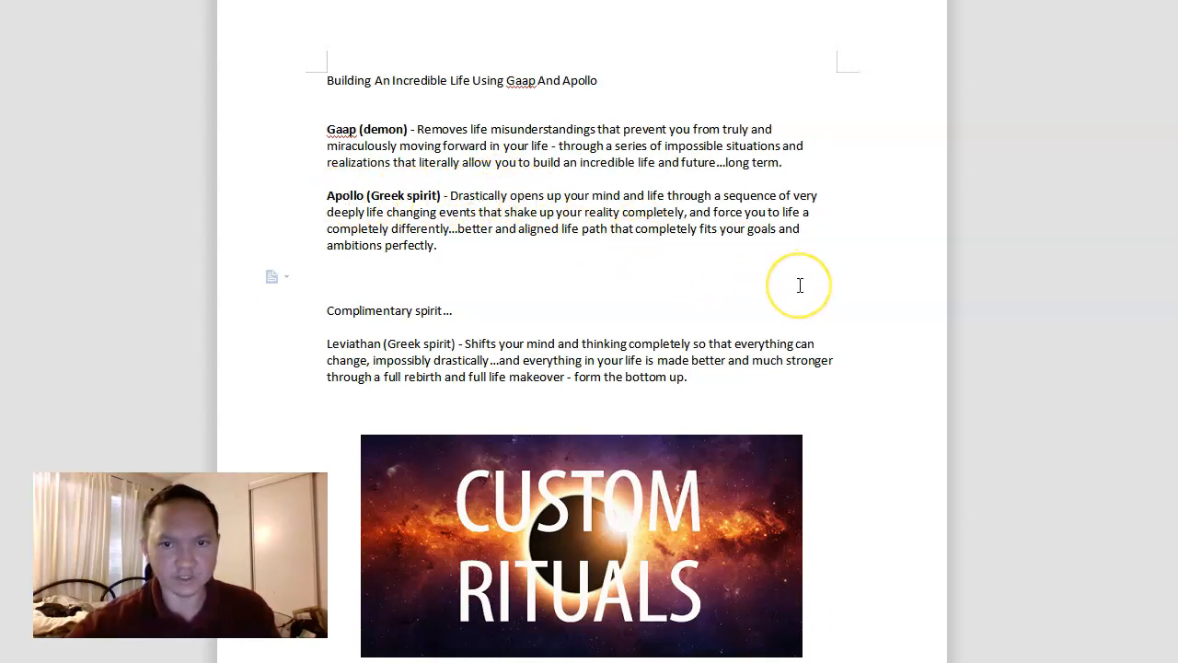
mouse_move(773, 269)
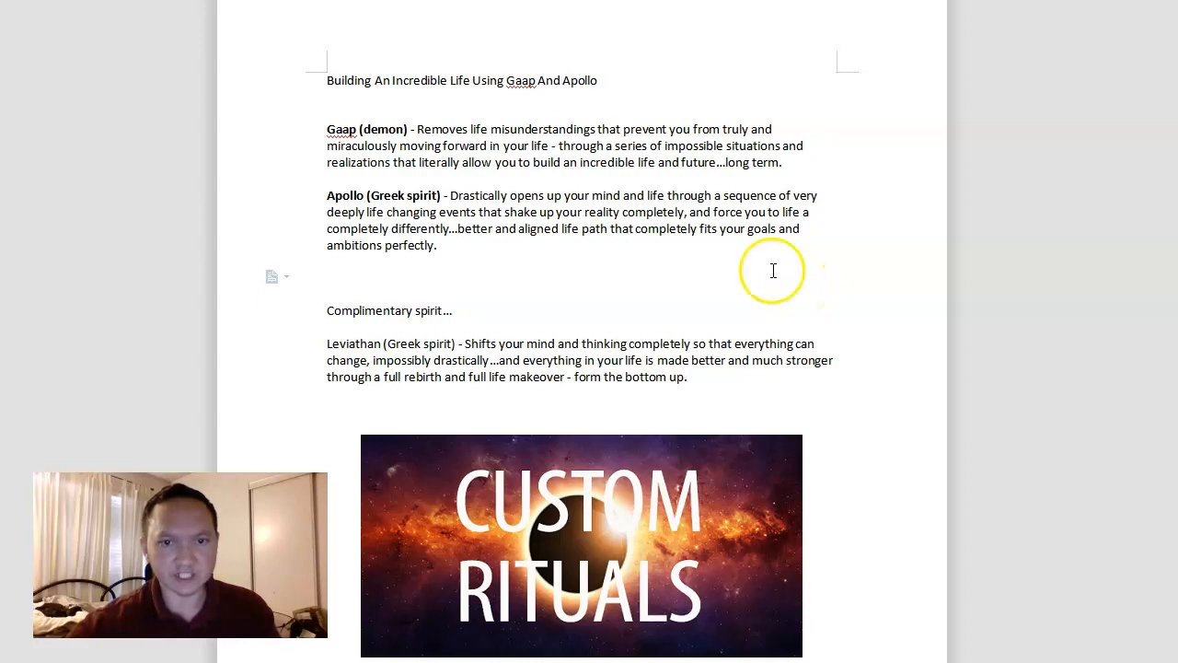
mouse_move(793, 228)
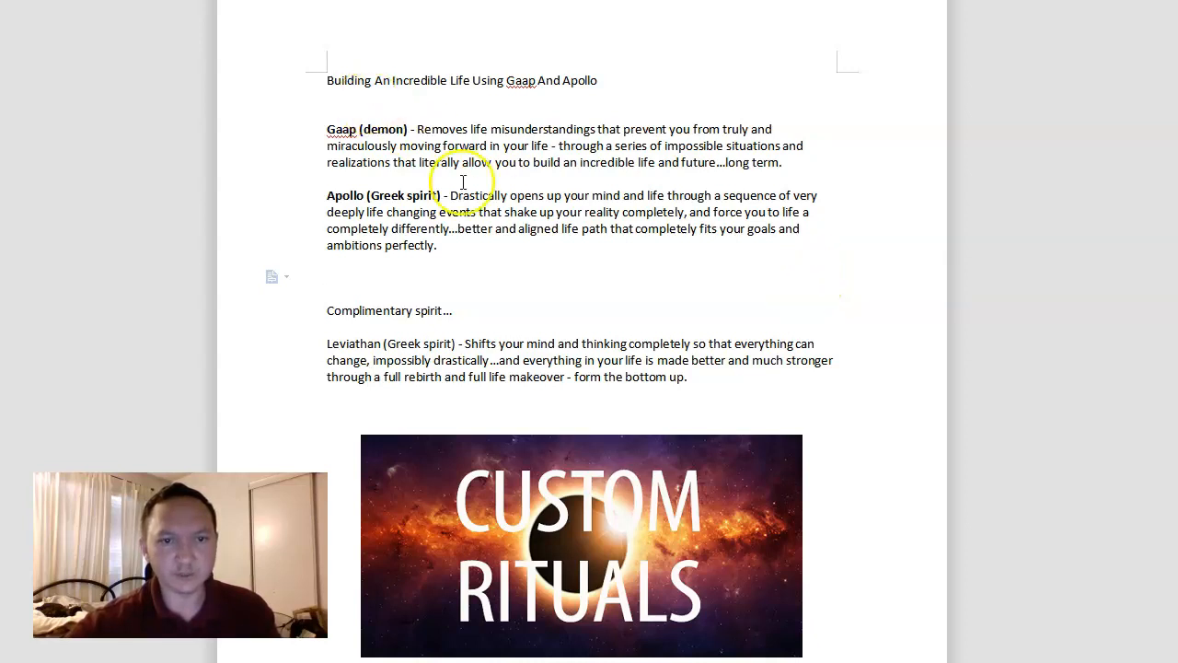
mouse_move(807, 284)
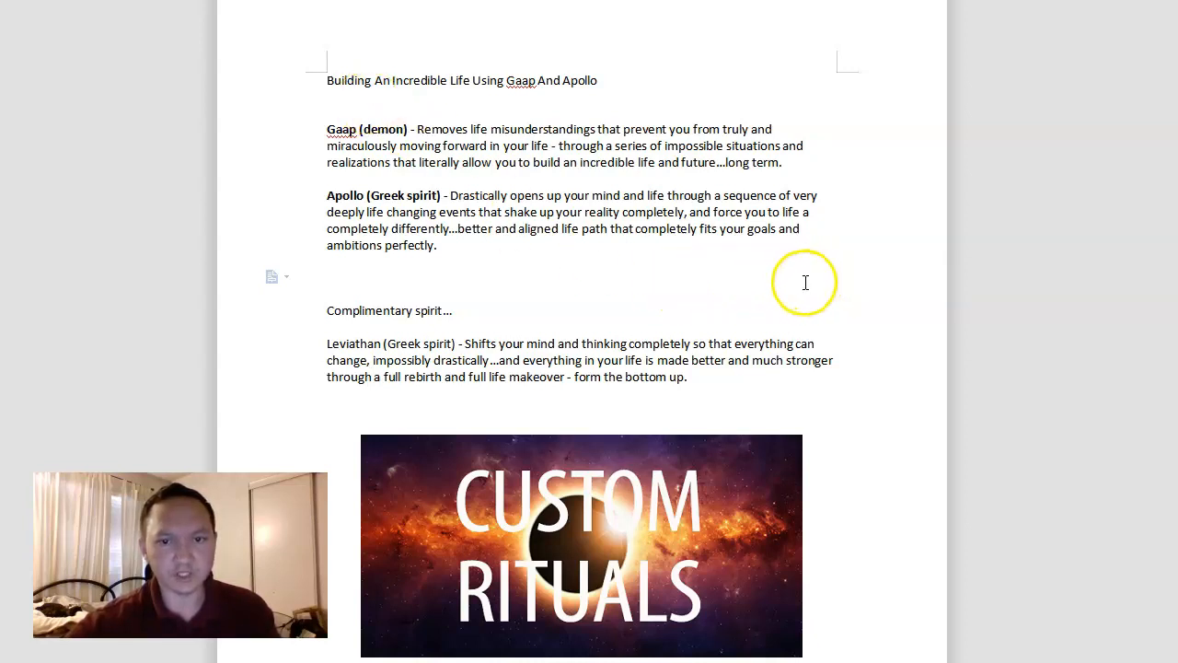
mouse_move(788, 277)
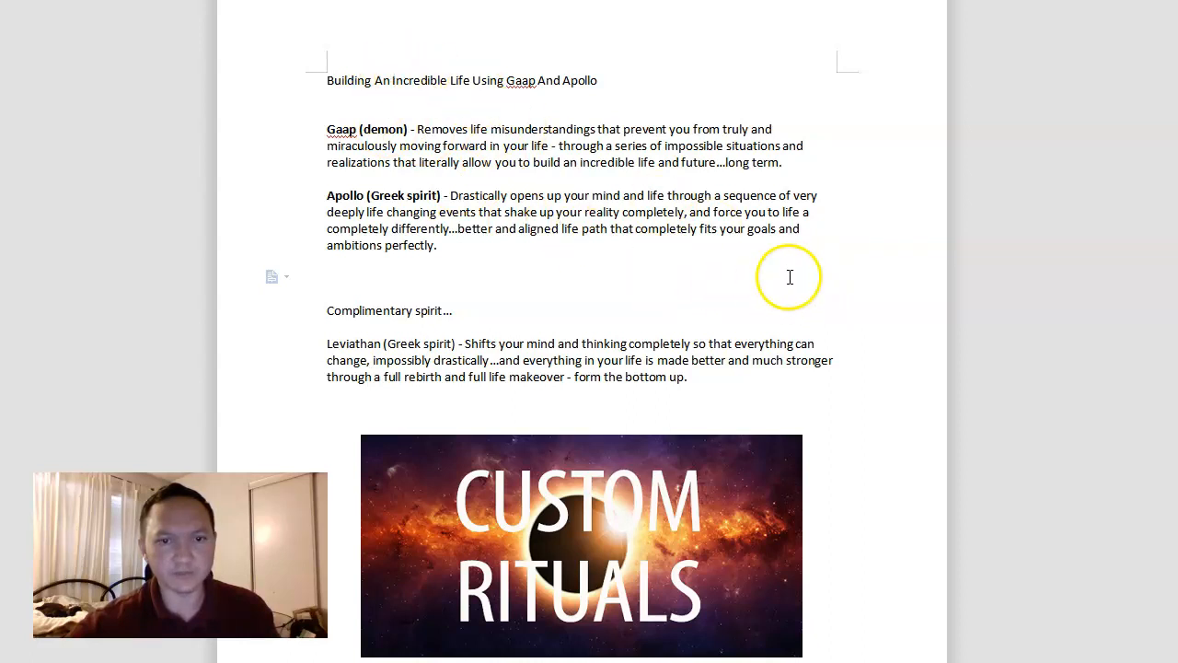
mouse_move(814, 283)
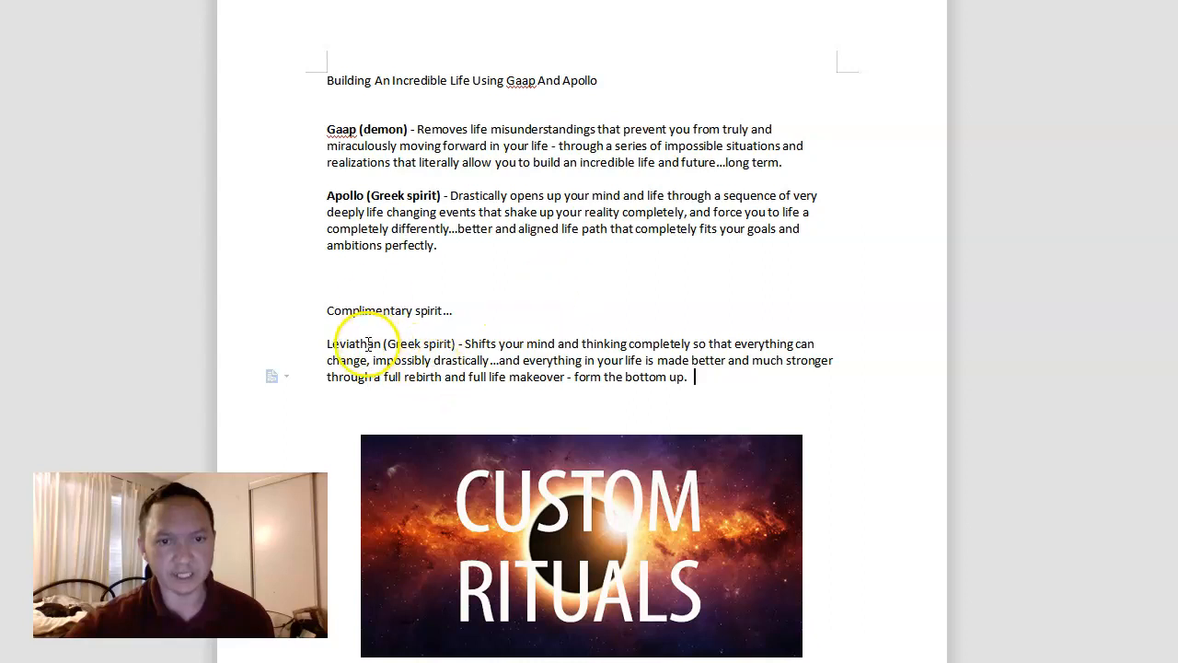
mouse_move(740, 278)
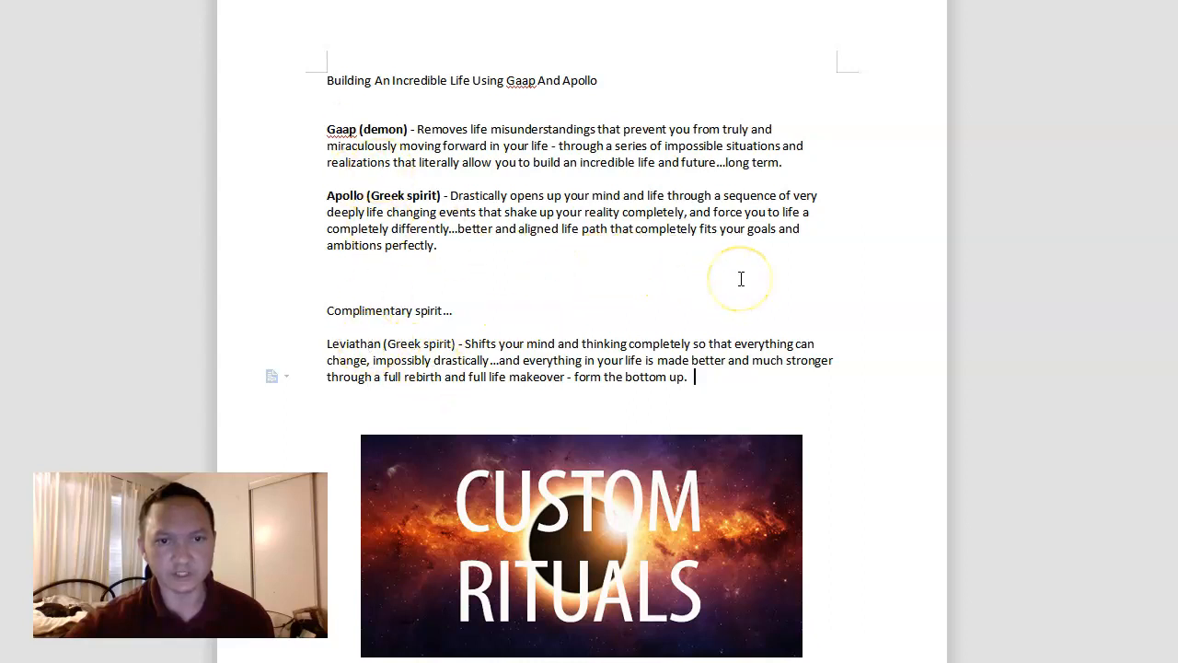
mouse_move(516, 291)
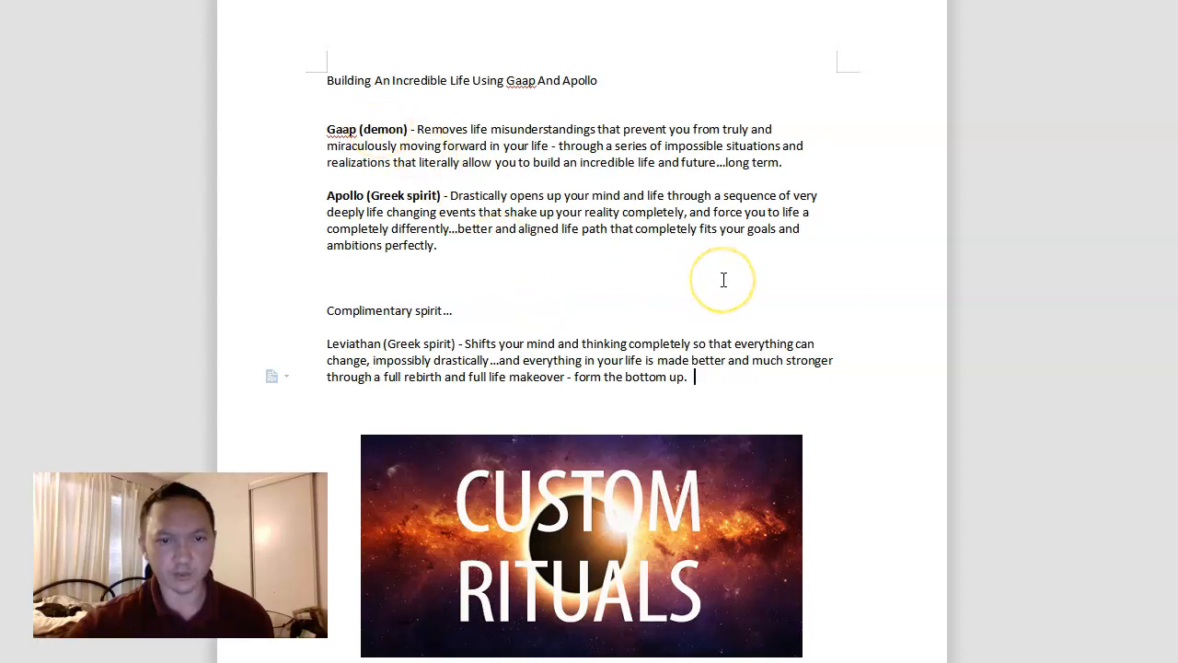
mouse_move(735, 284)
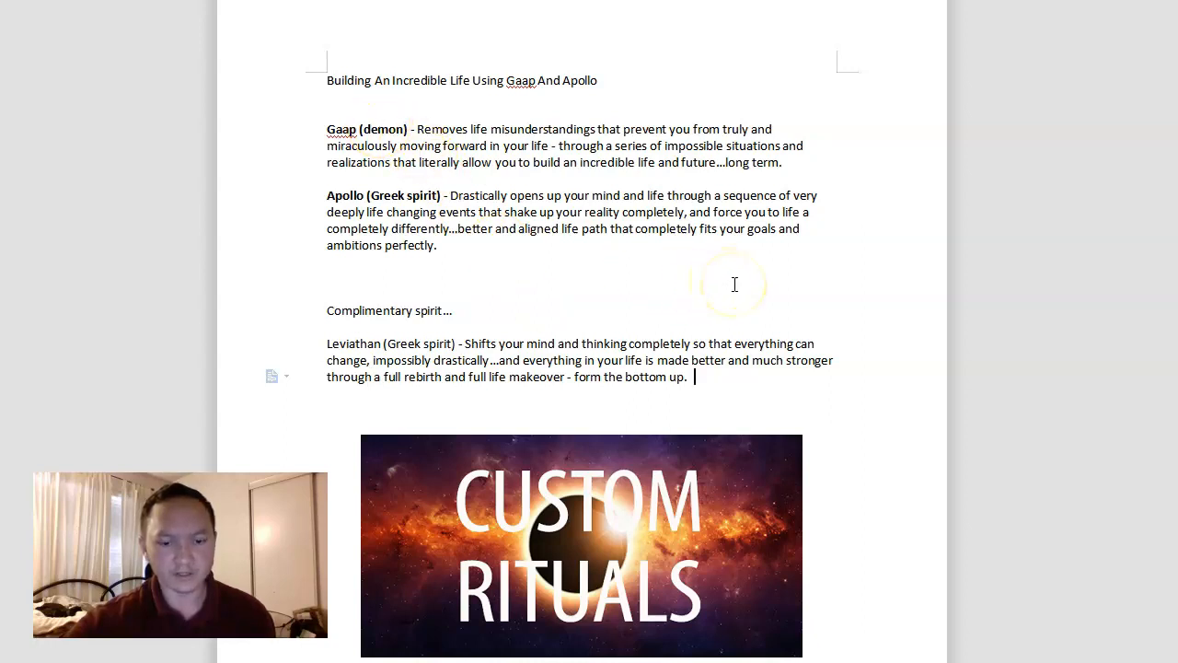